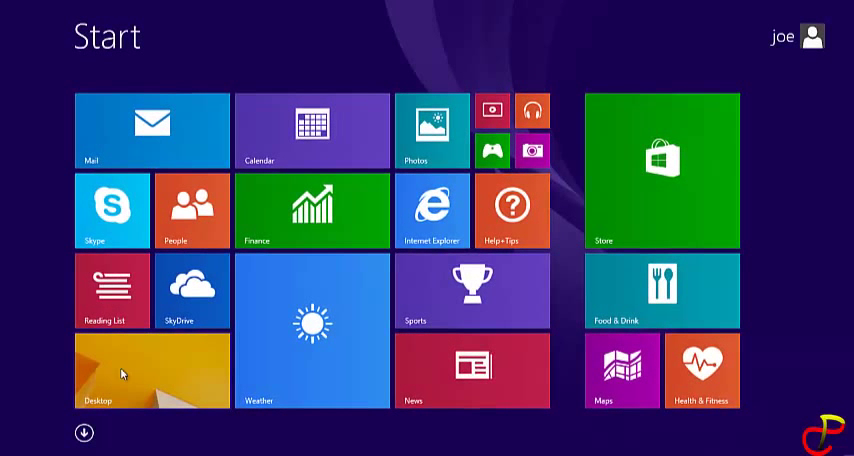
mouse_move(226, 350)
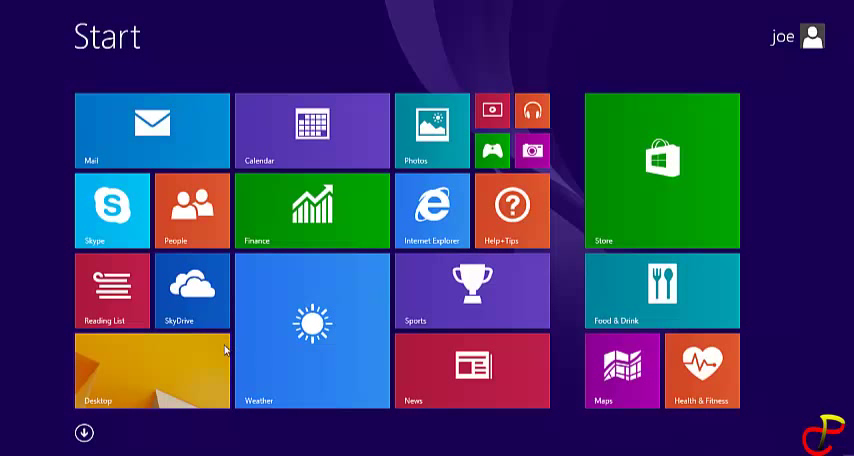
- Switch from the Start screen to the desktop via the Desktop tile
left_click(152, 371)
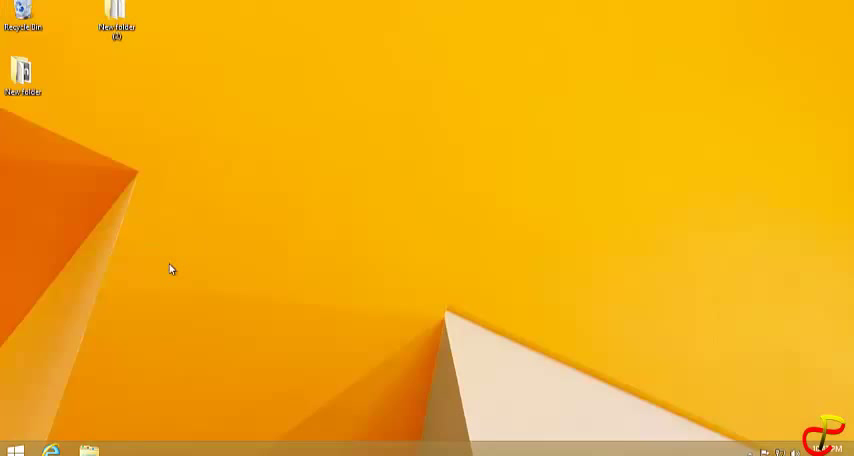
mouse_move(287, 228)
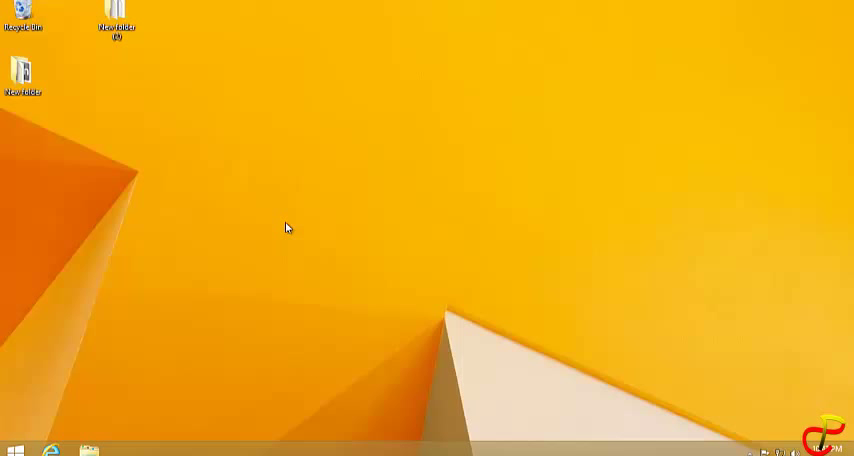
mouse_move(279, 361)
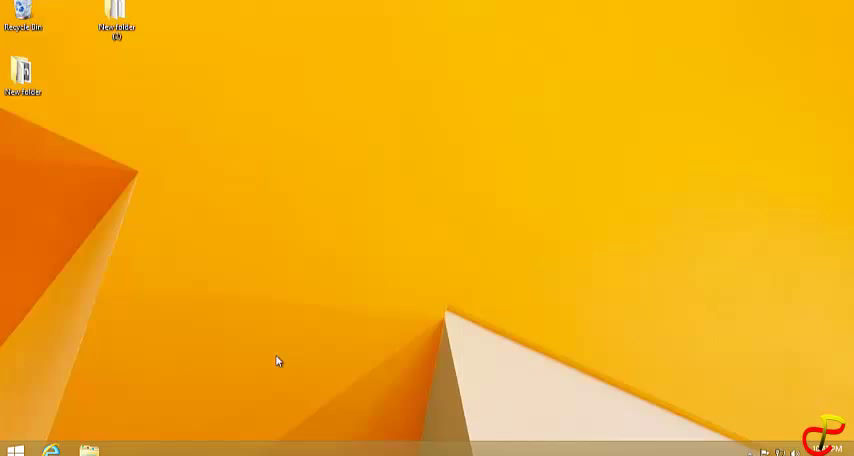
mouse_move(295, 453)
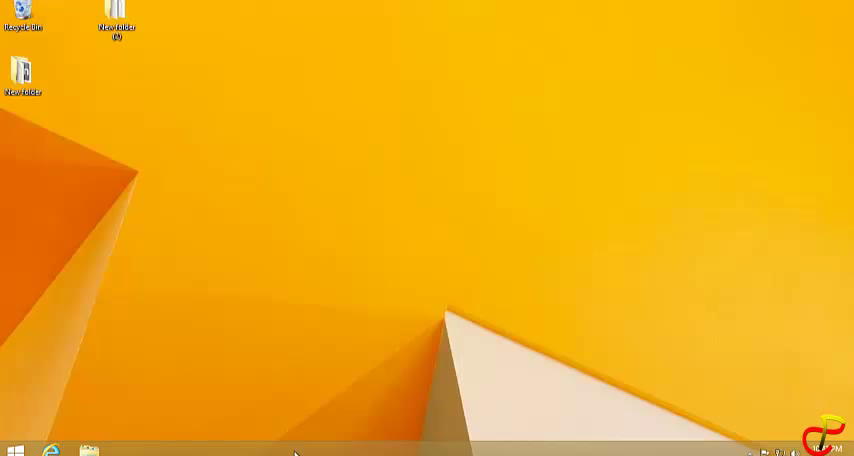
- Open Taskbar and Navigation properties from the taskbar and show the Navigation page
right_click(295, 452)
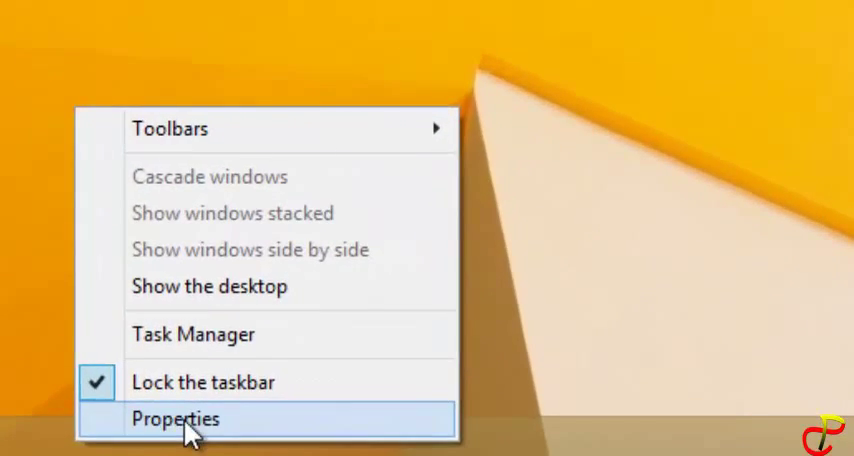
left_click(175, 419)
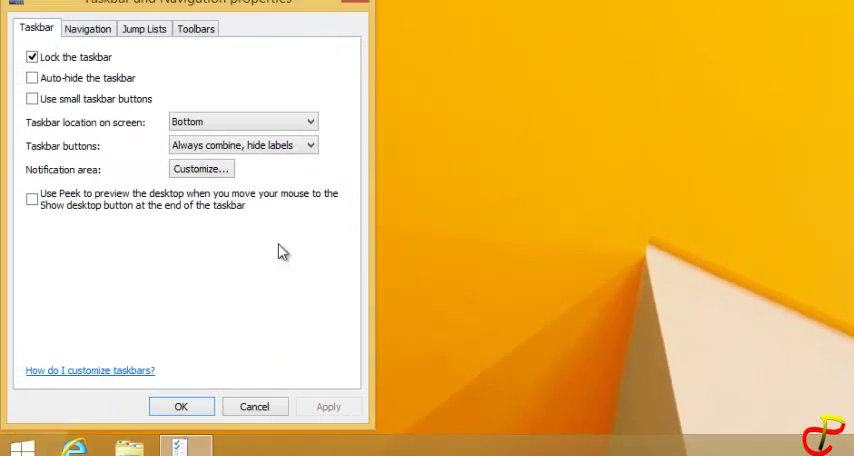
left_click_drag(200, 2, 207, 124)
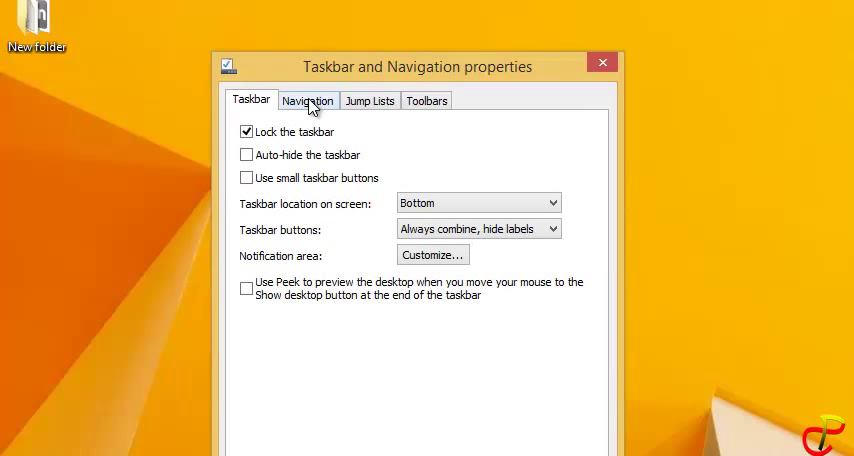
left_click(308, 100)
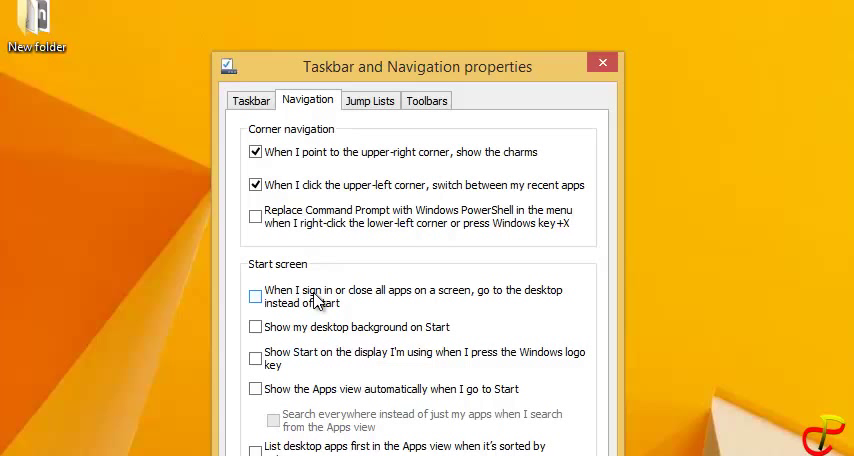
mouse_move(440, 305)
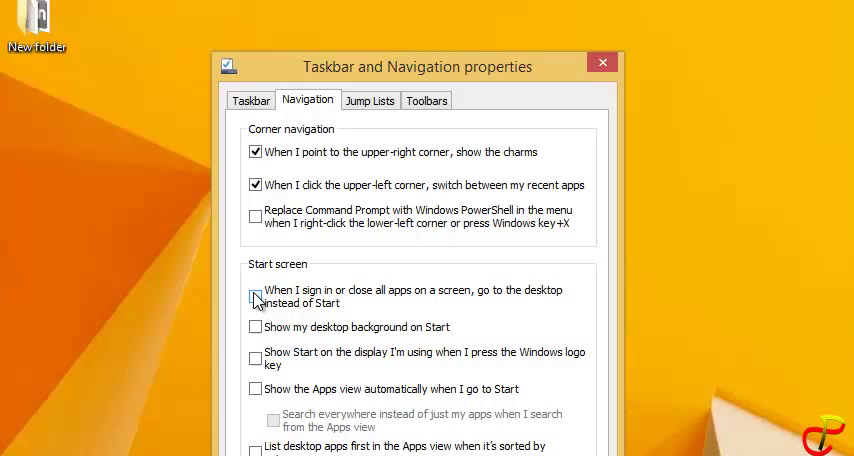
- Tick 'When I sign in or close all apps, go to the desktop instead of Start'
left_click(255, 297)
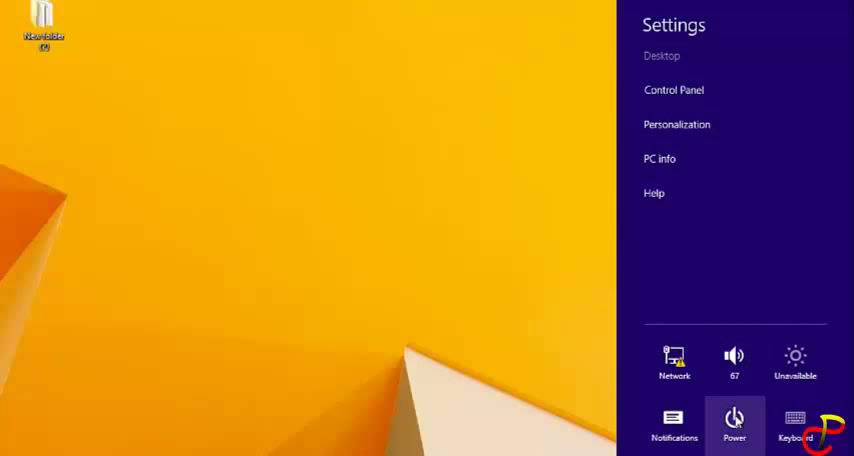
- Open the Power menu in Settings to show Sleep, Shut down and Restart
left_click(733, 420)
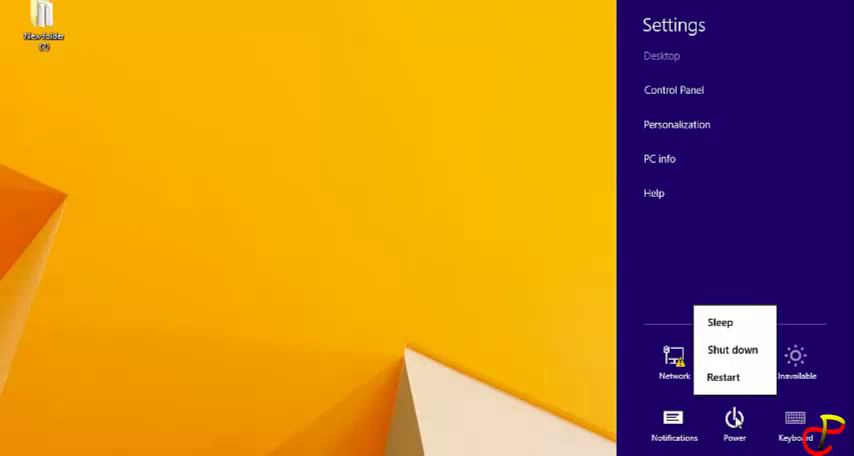